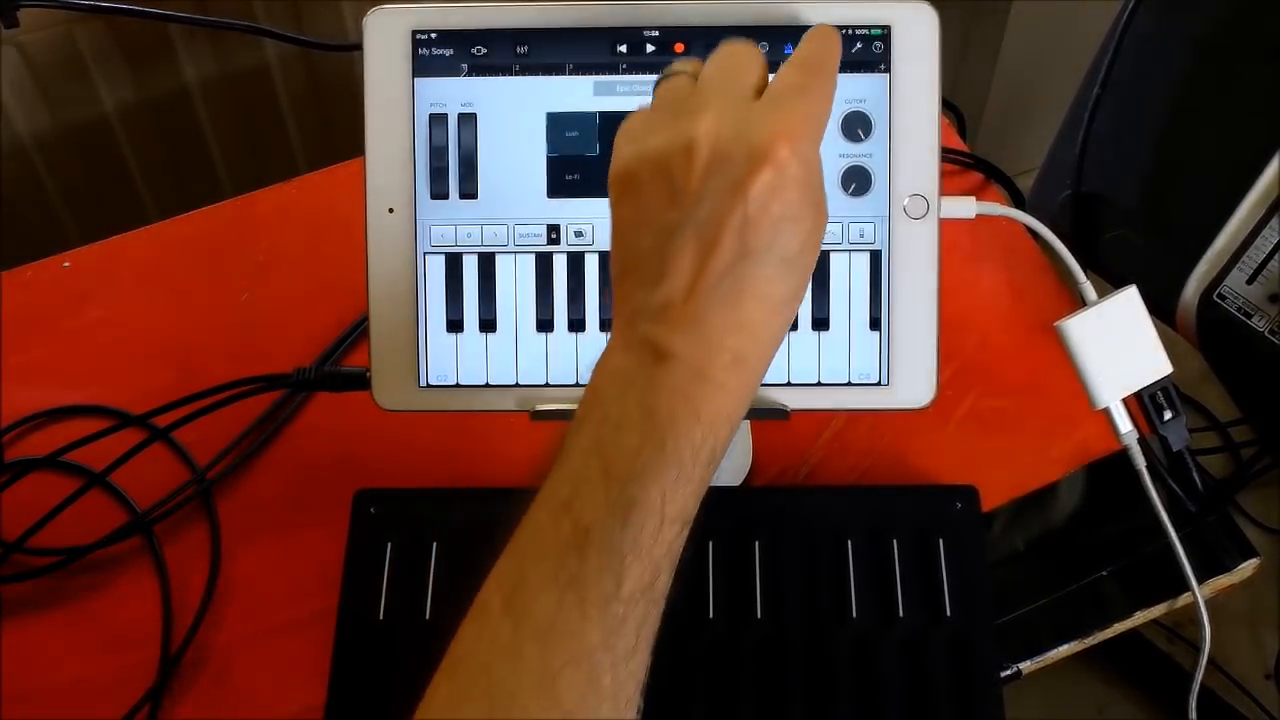
- From the song settings' Advanced page, list Bluetooth MIDI devices and select the Seaboard Block
click(856, 48)
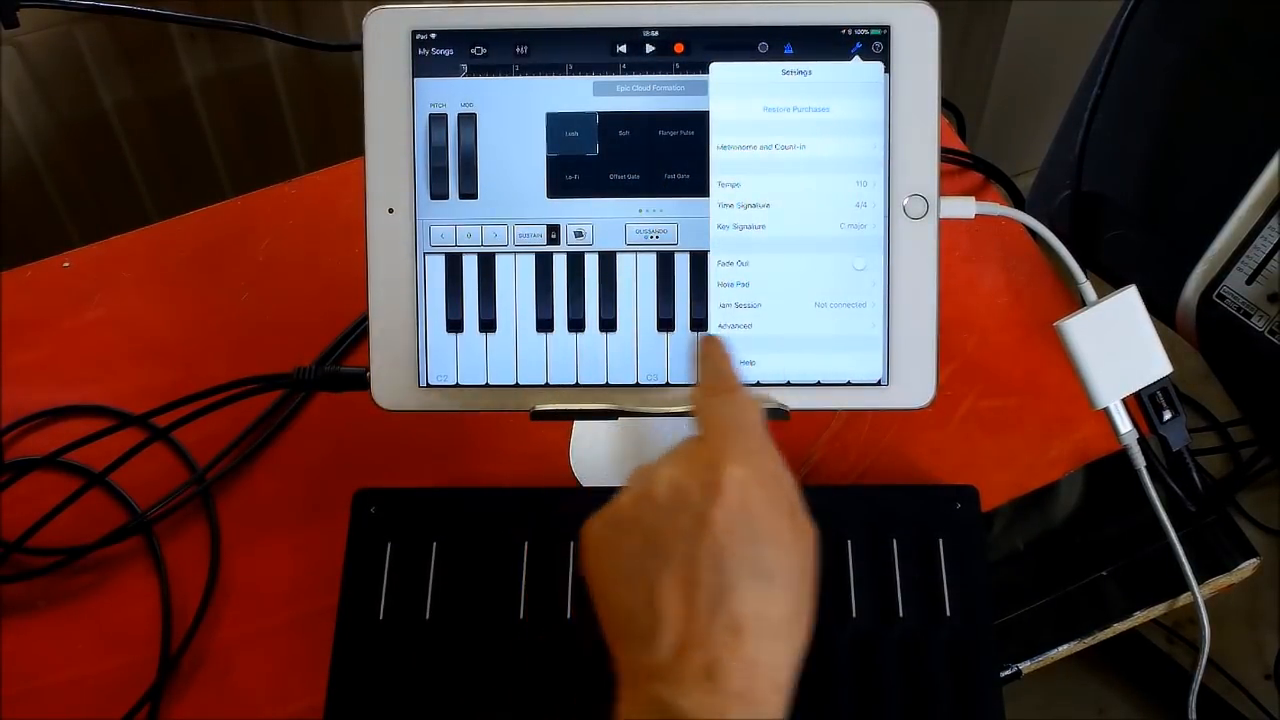
click(736, 326)
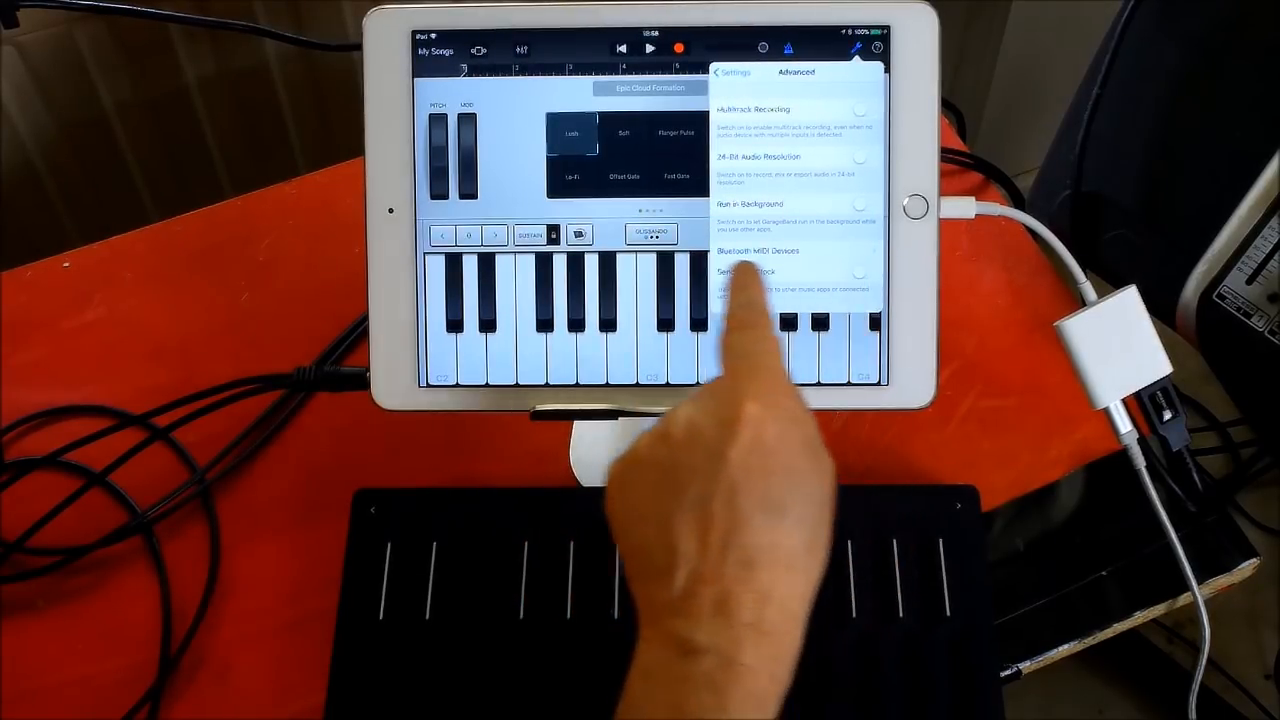
click(756, 252)
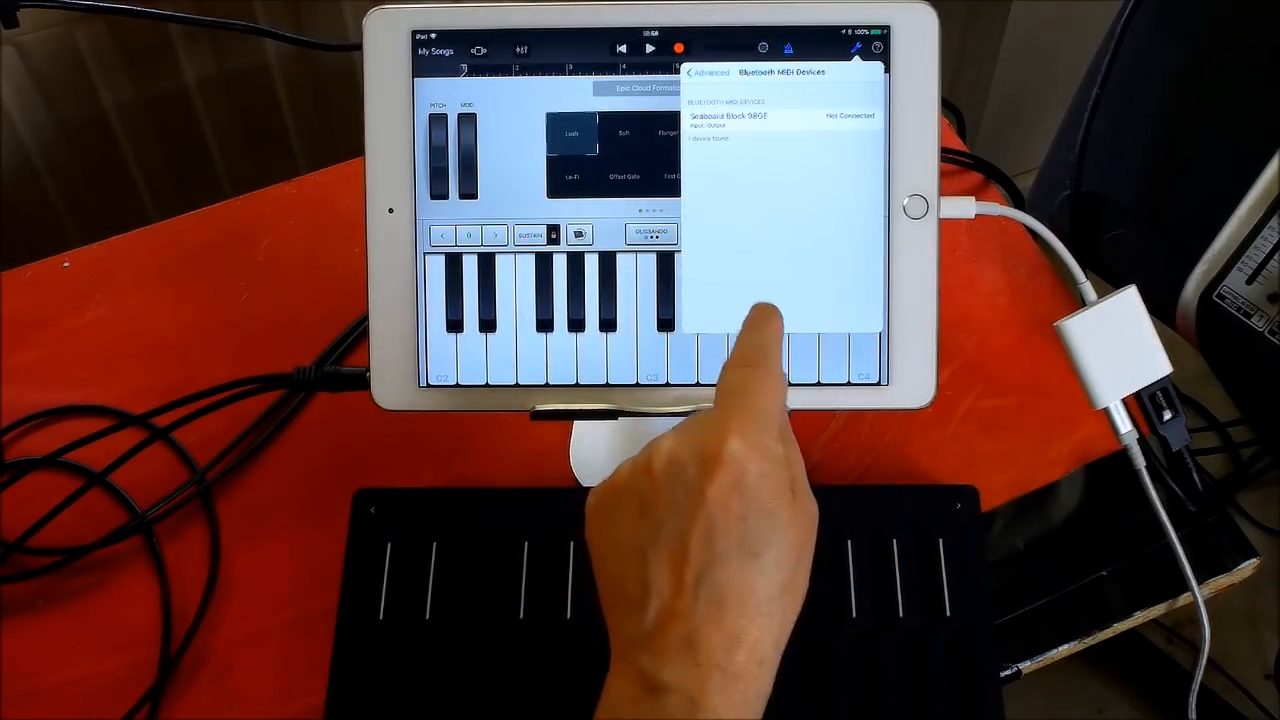
click(764, 116)
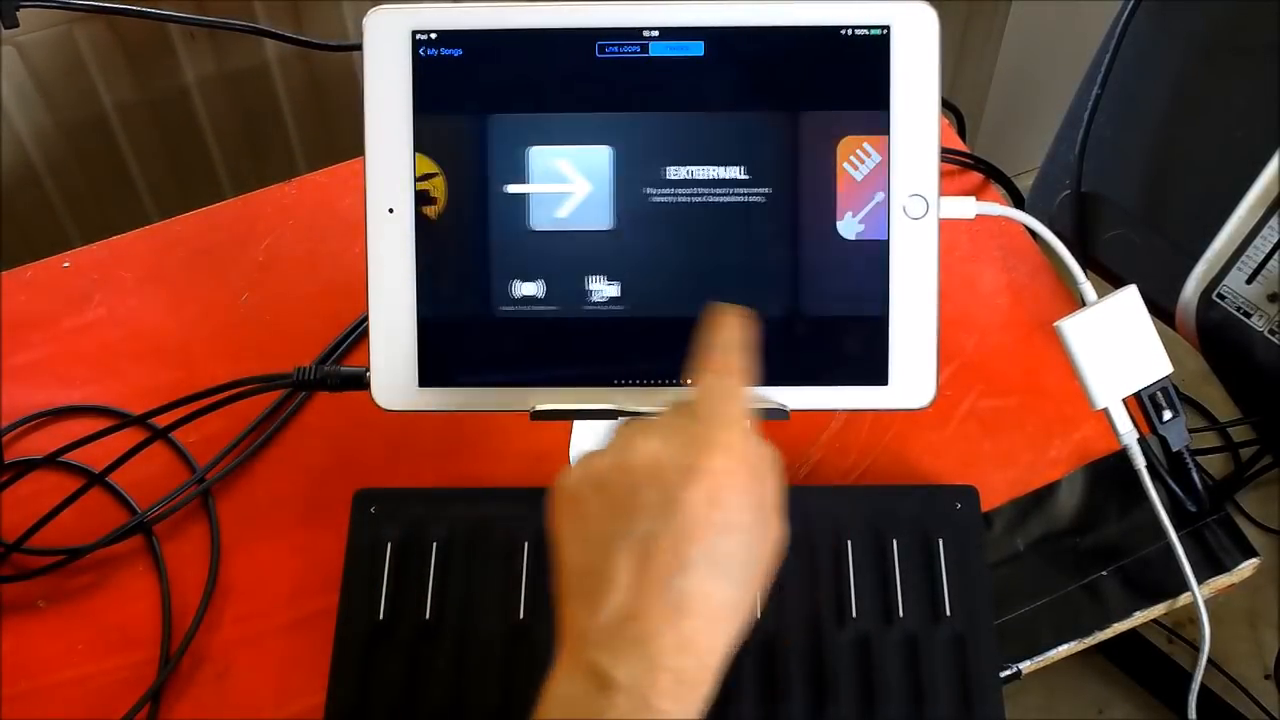
- Swipe the instrument browser over to the External instruments card
scroll(left, 3)
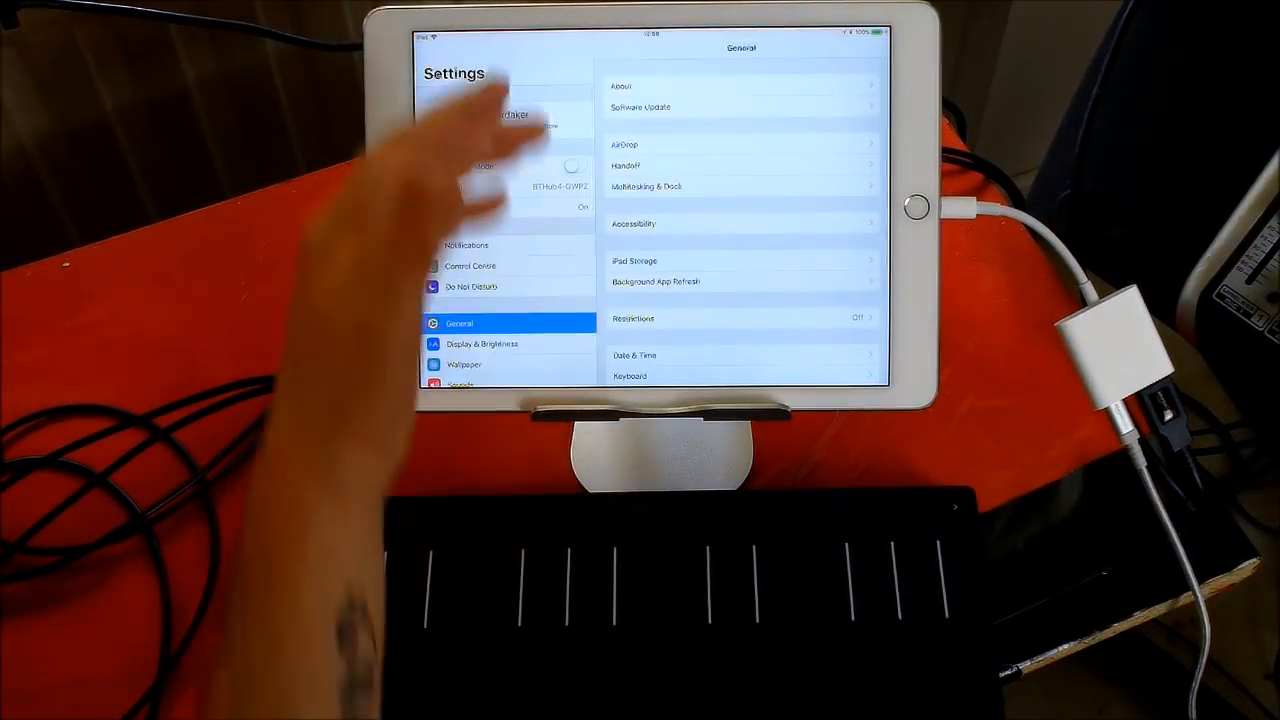
- Locate GarageBand in iOS Settings and switch on Support MPE Controllers
scroll(down, 3)
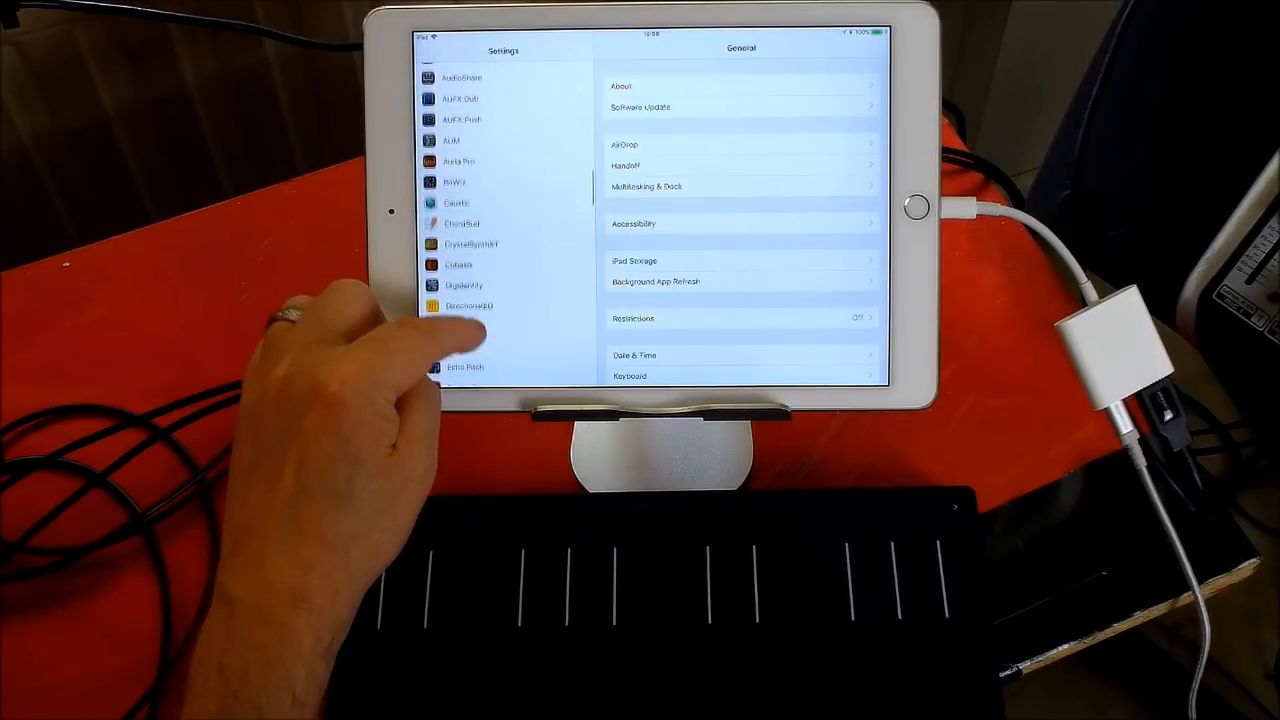
scroll(down, 3)
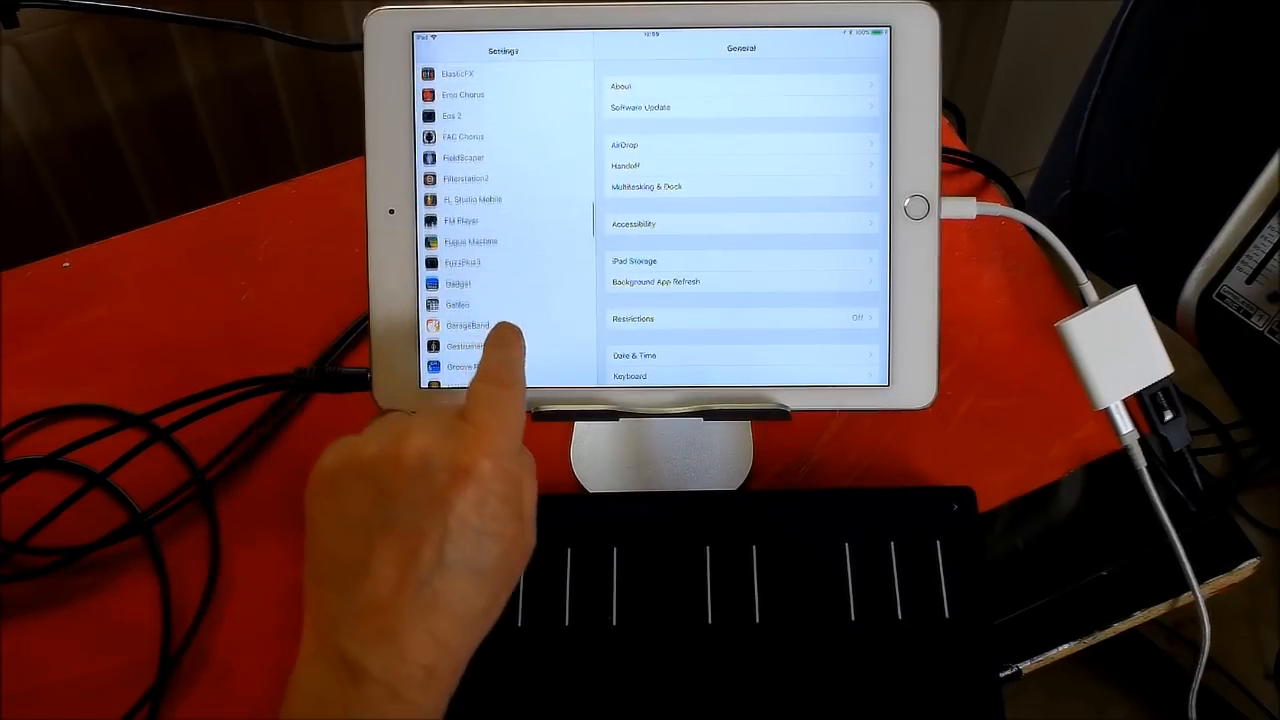
scroll(down, 3)
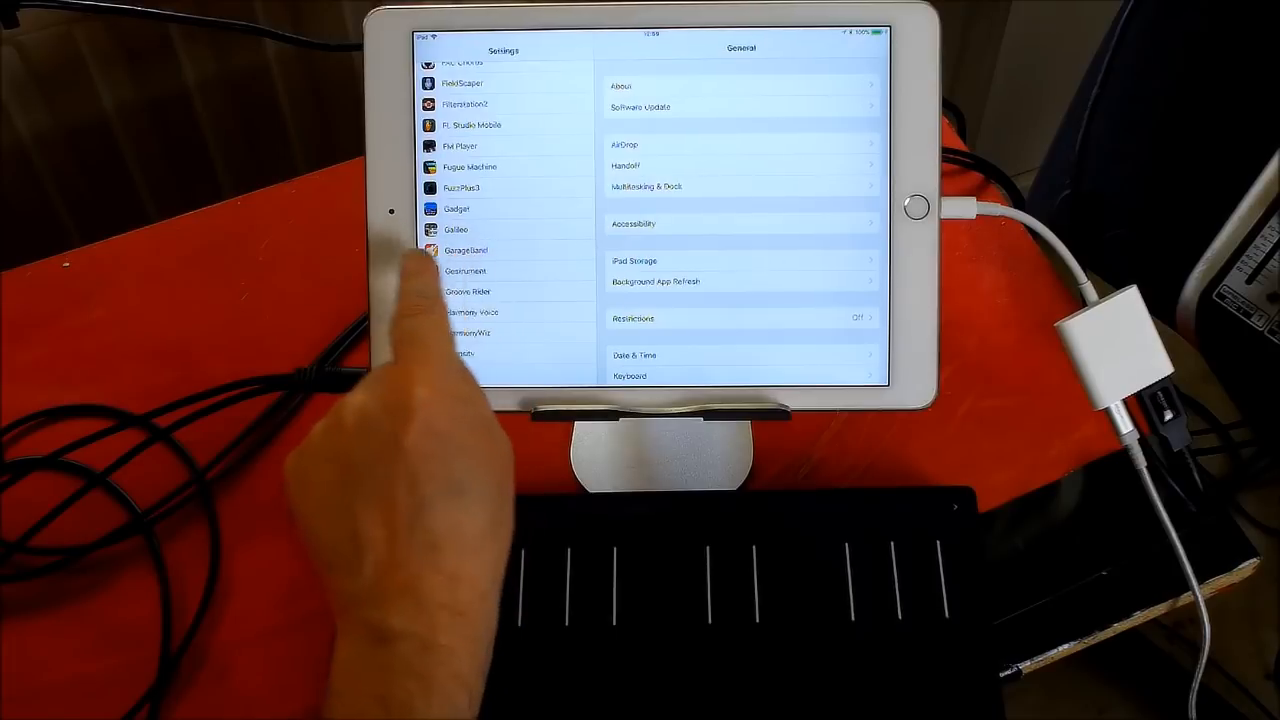
click(466, 250)
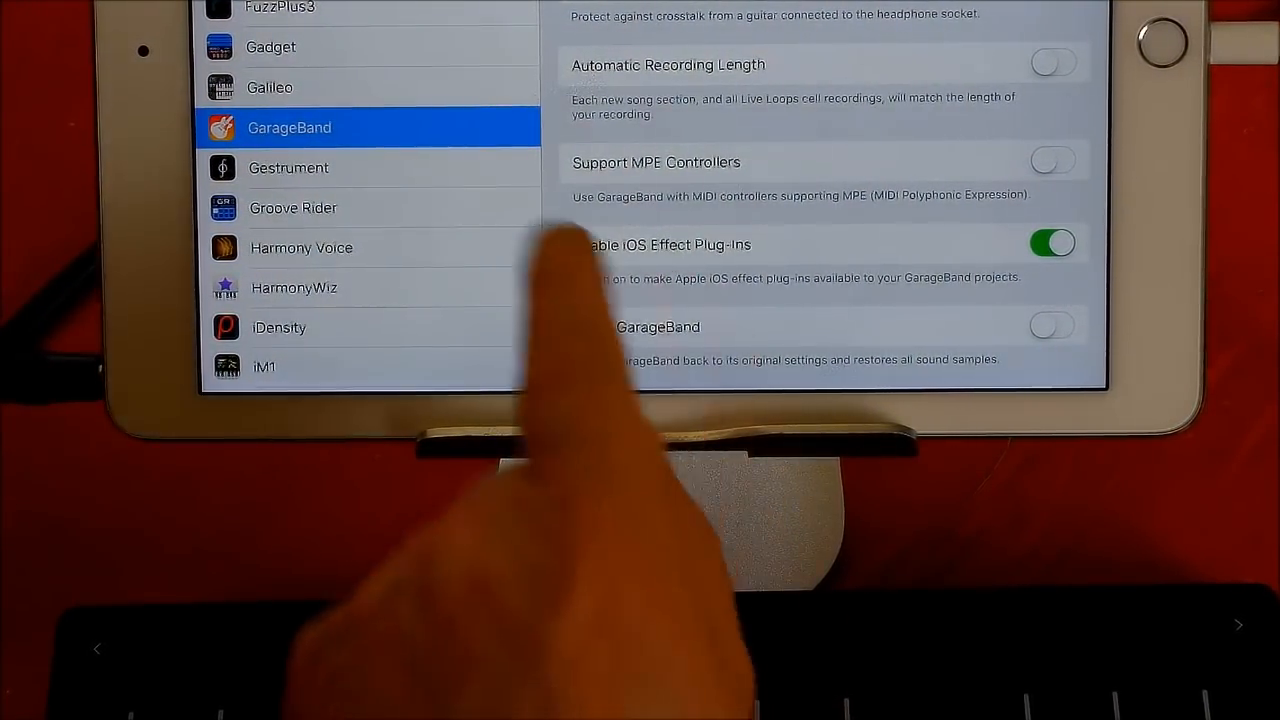
click(1052, 160)
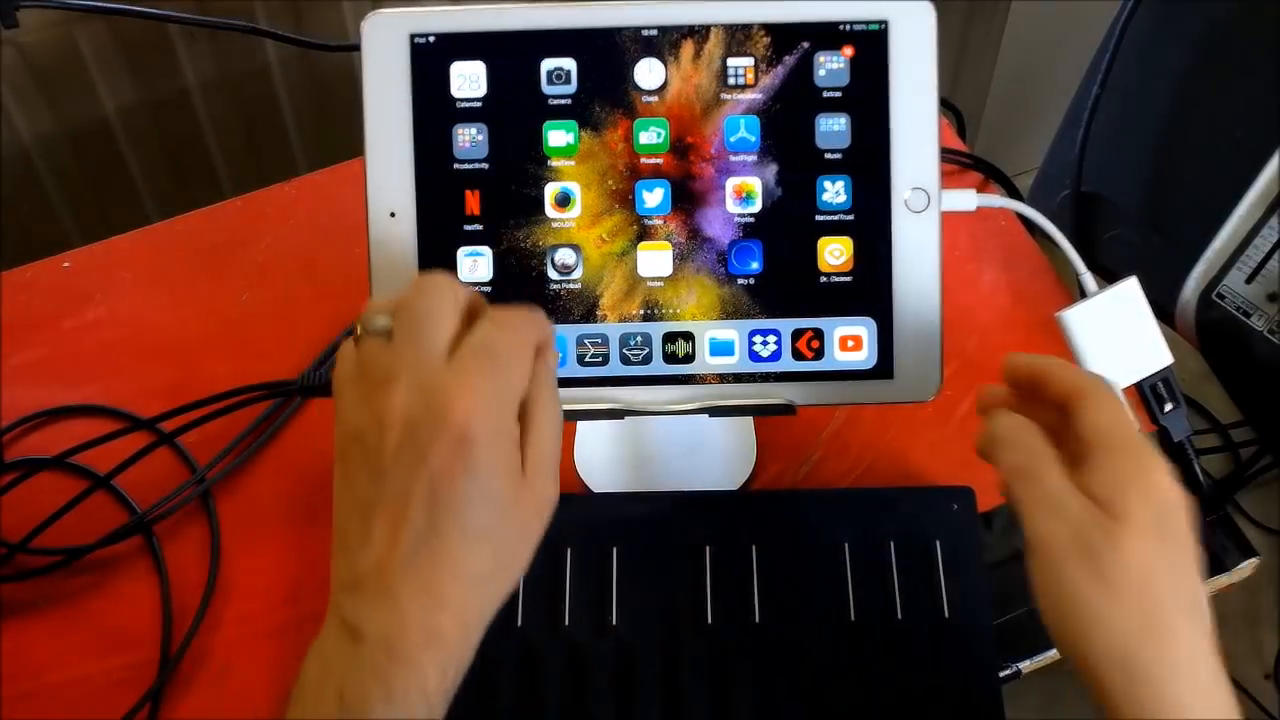
- Launch GarageBand again from the home screen
click(678, 348)
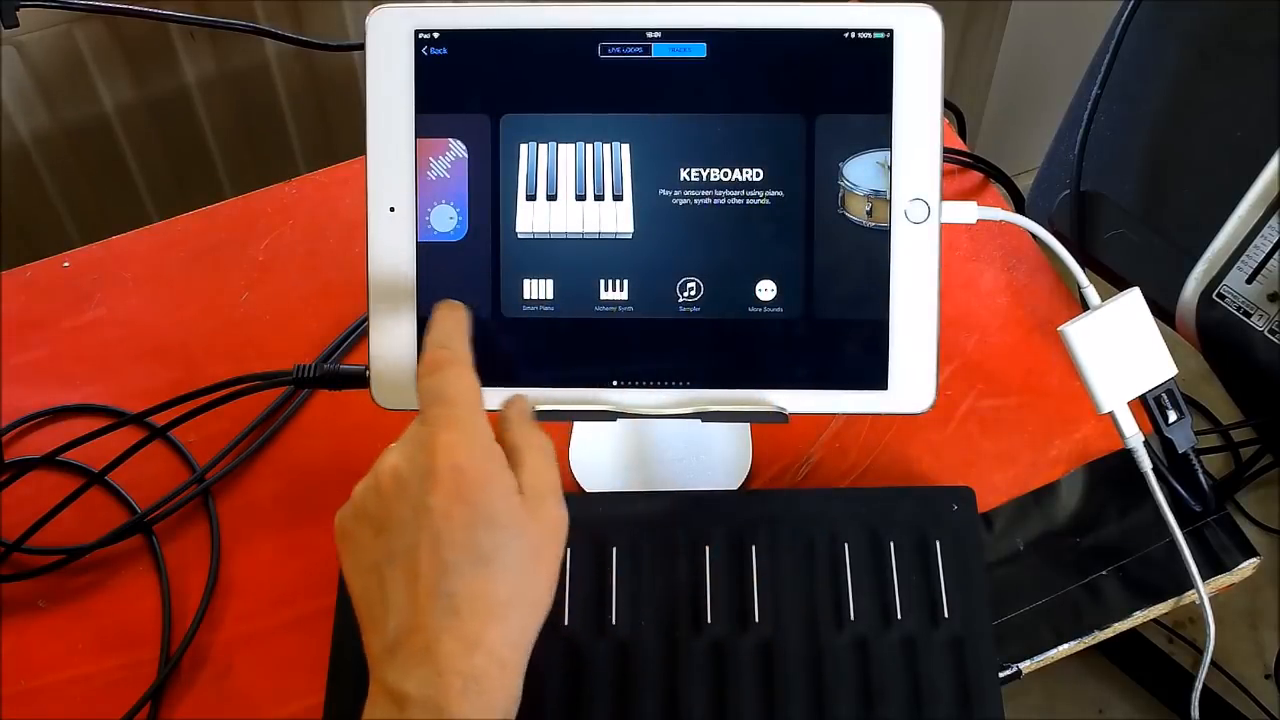
- Choose AU Instruments from the External card to start a new track
scroll(left, 3)
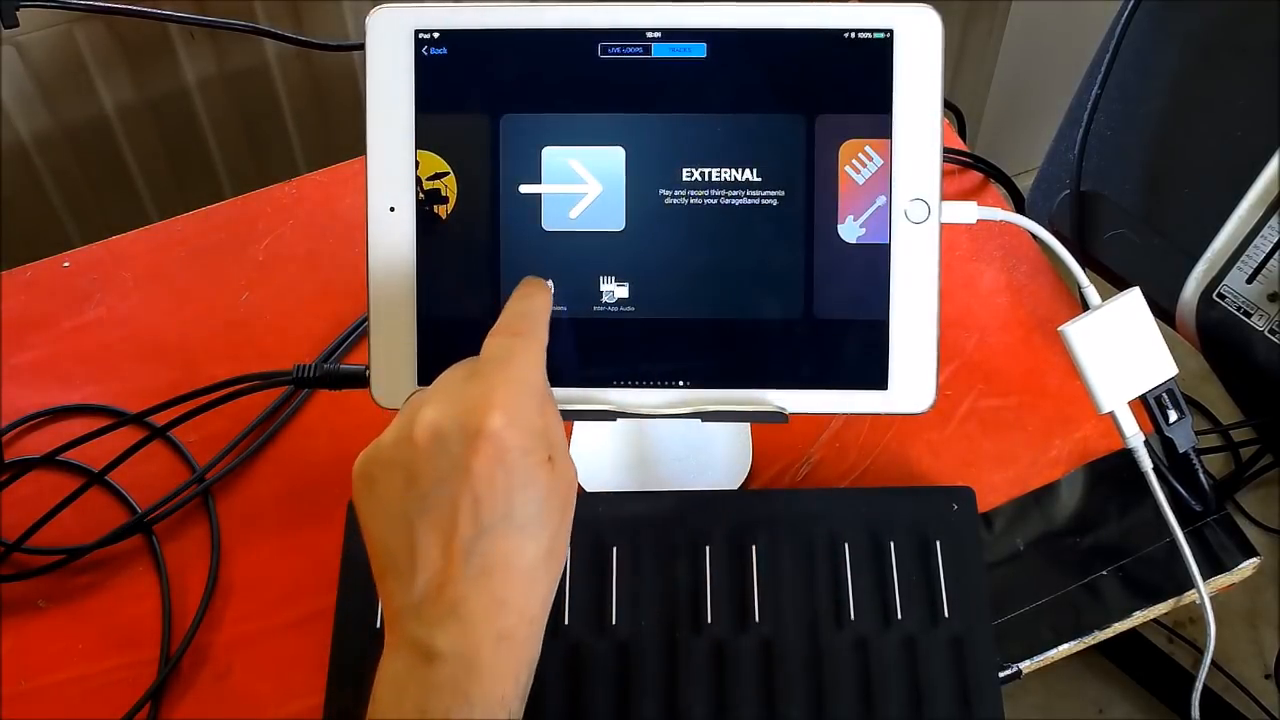
click(540, 290)
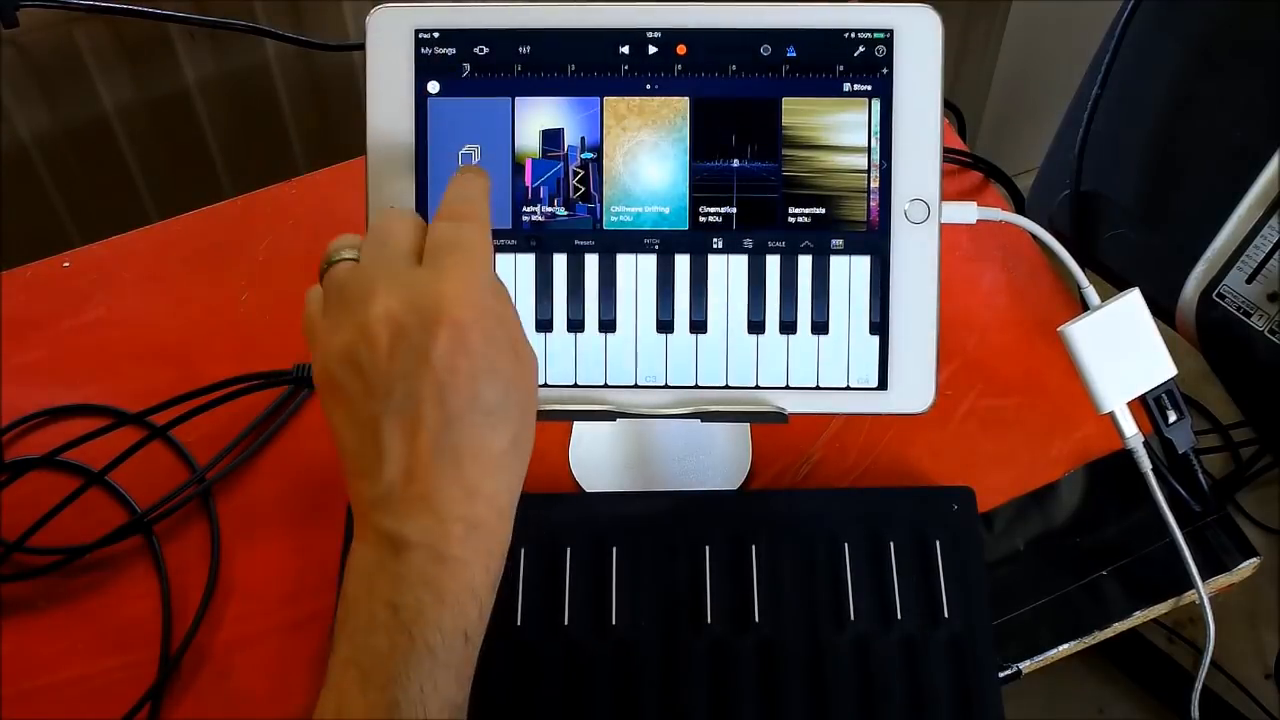
- Browse to the Noise AU's Breath Flute sound and start recording the Seaboard performance
scroll(left, 3)
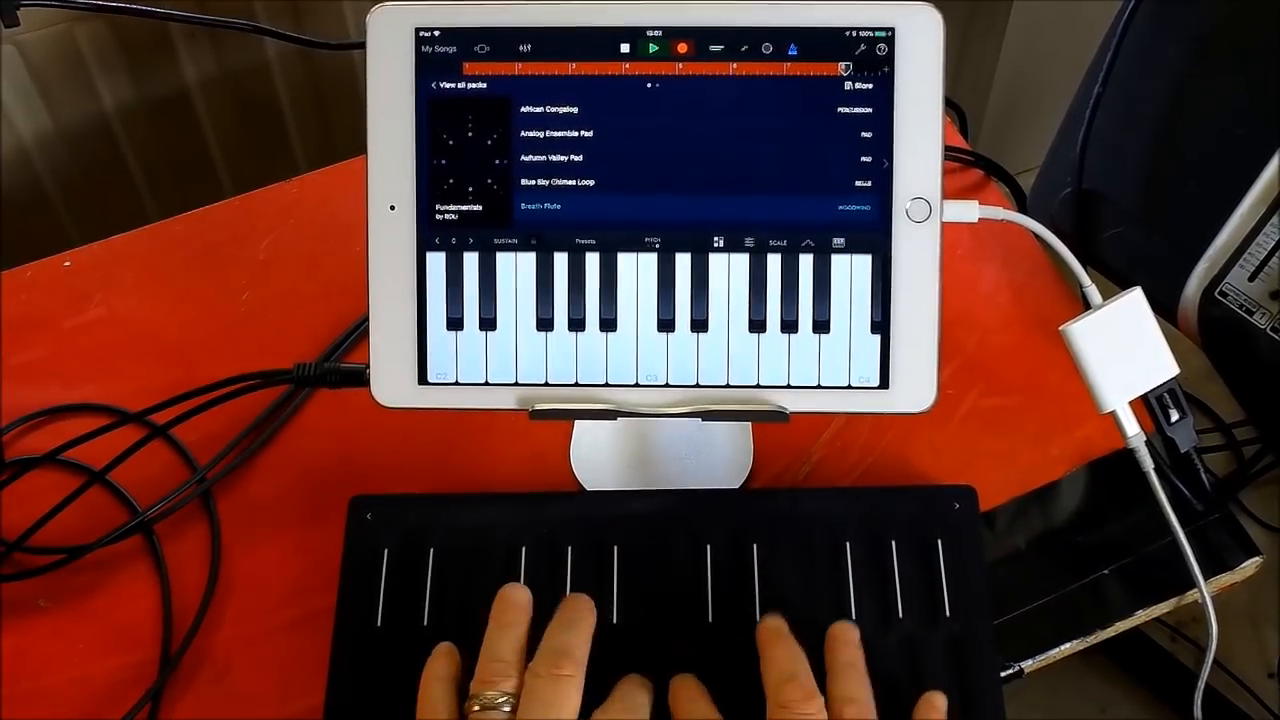
click(680, 48)
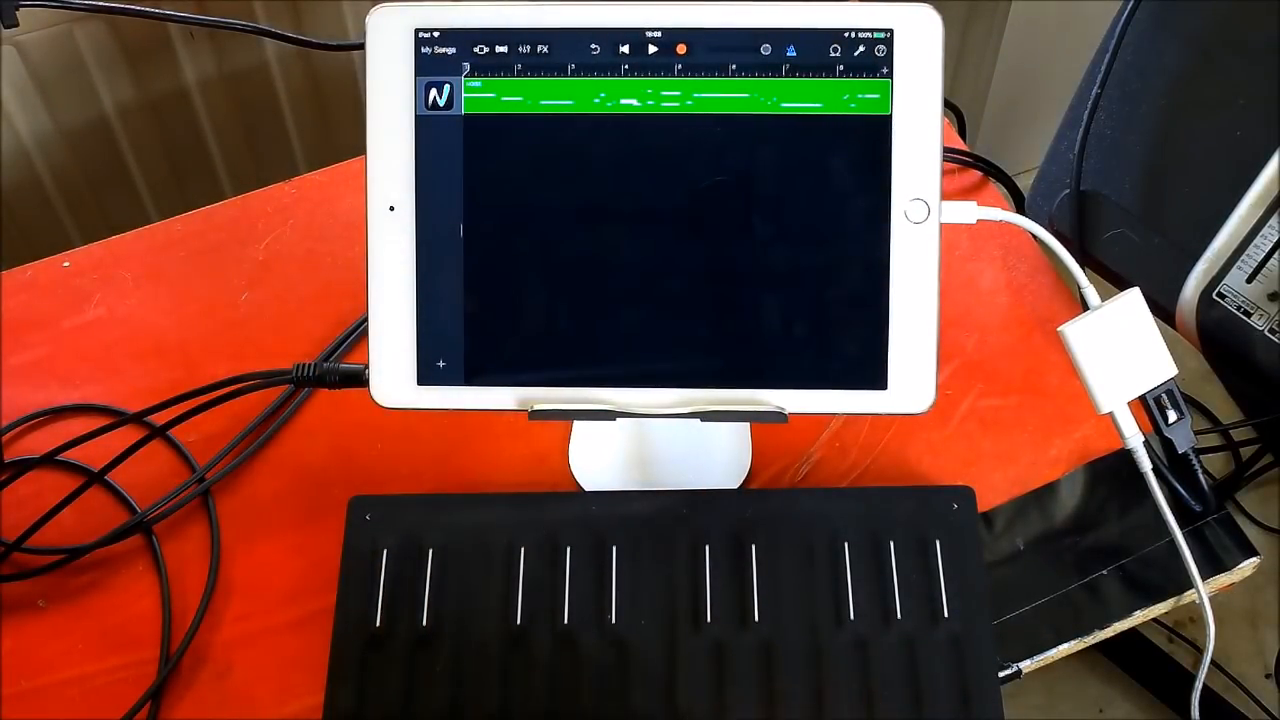
- Switch to Tracks view with the recorded take, then bring up the song settings
click(652, 48)
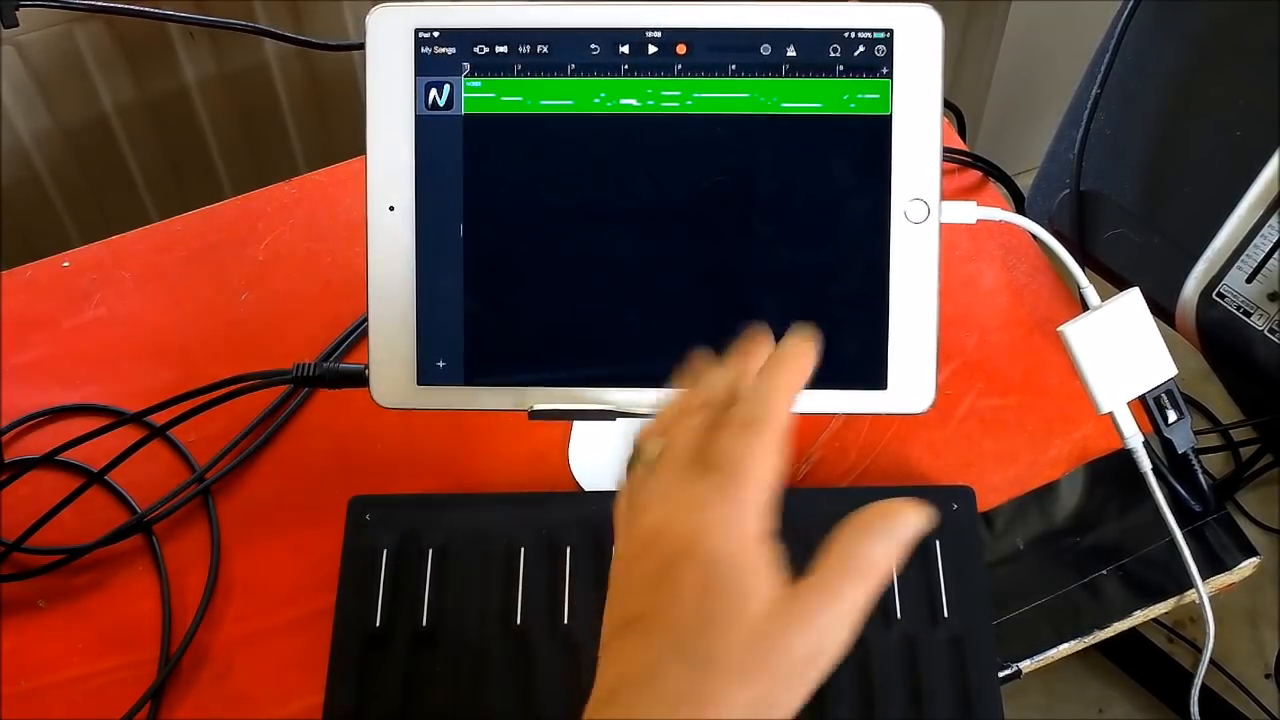
click(856, 50)
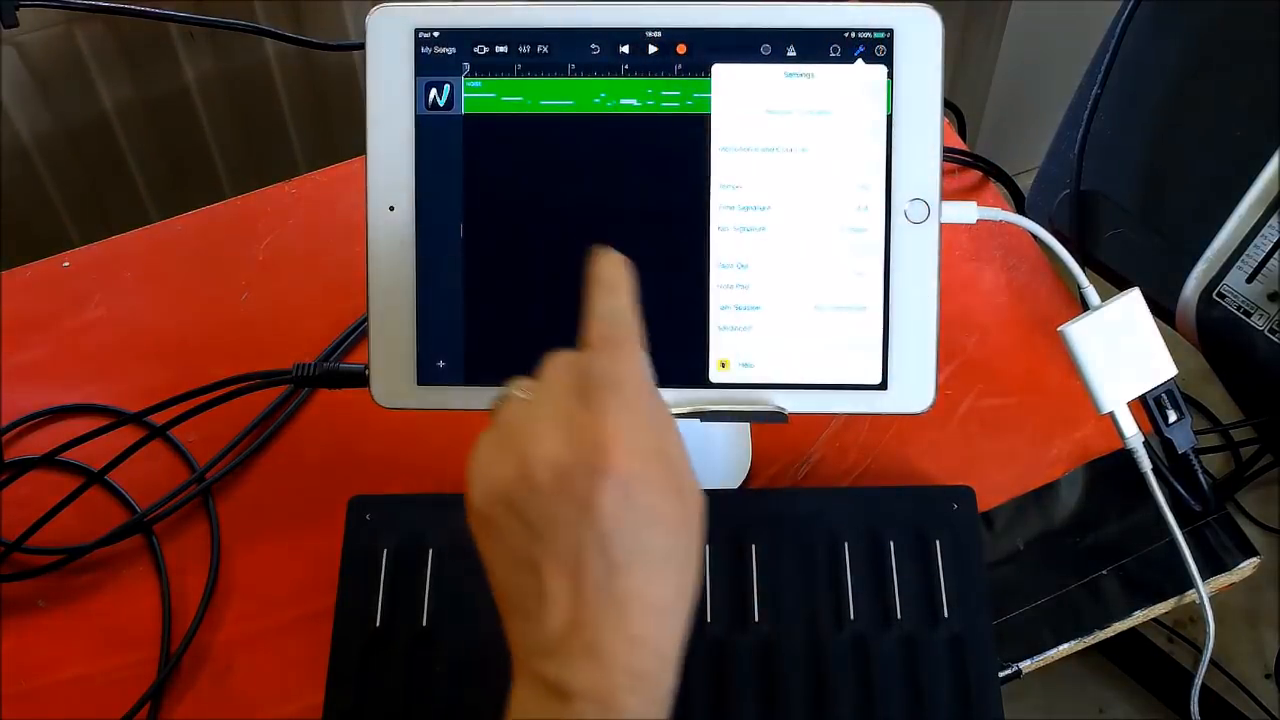